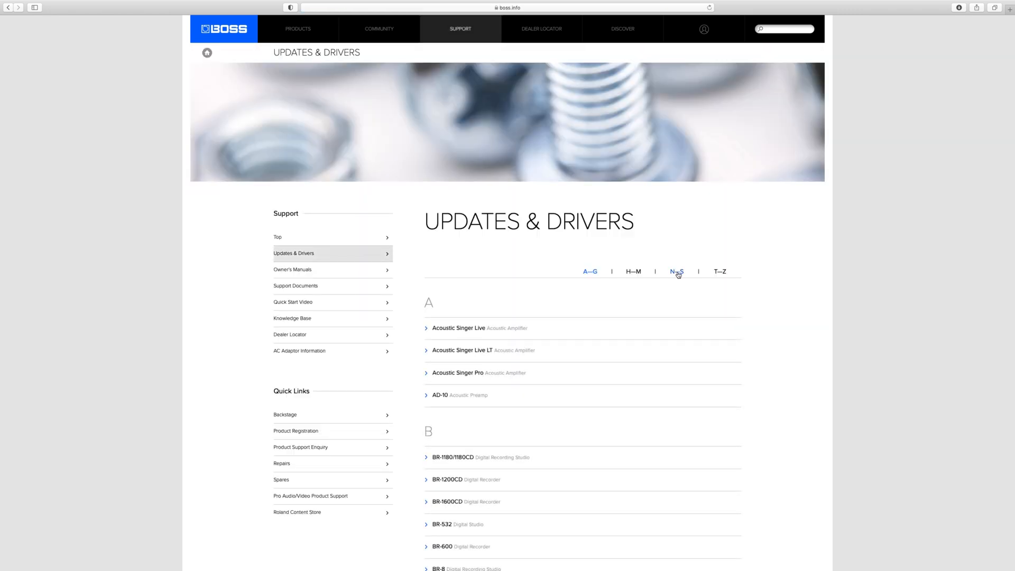
# - Reach the RC-500 downloads page via the N–S product group on the BOSS support site
pyautogui.click(677, 272)
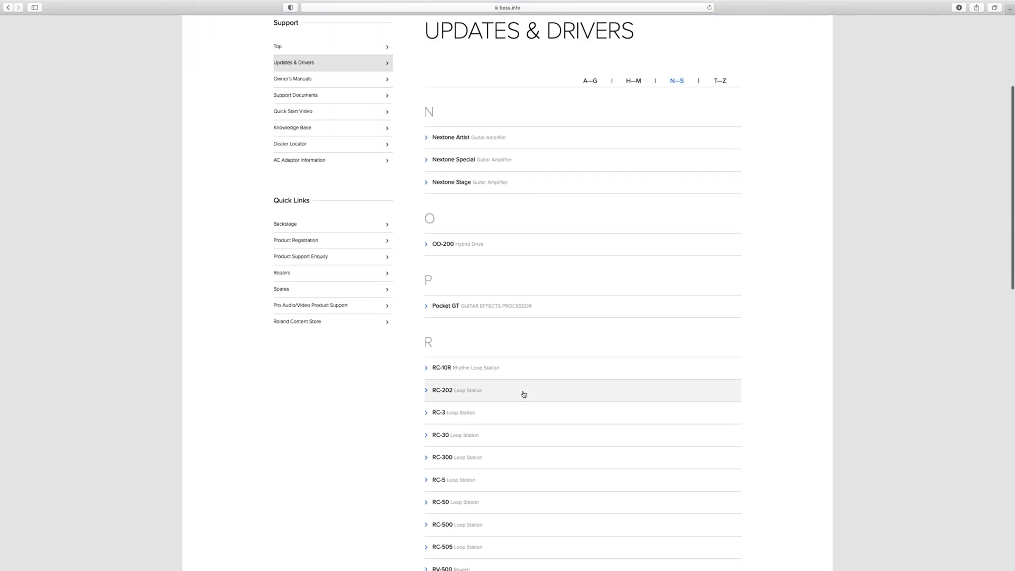
pyautogui.scroll(-3)
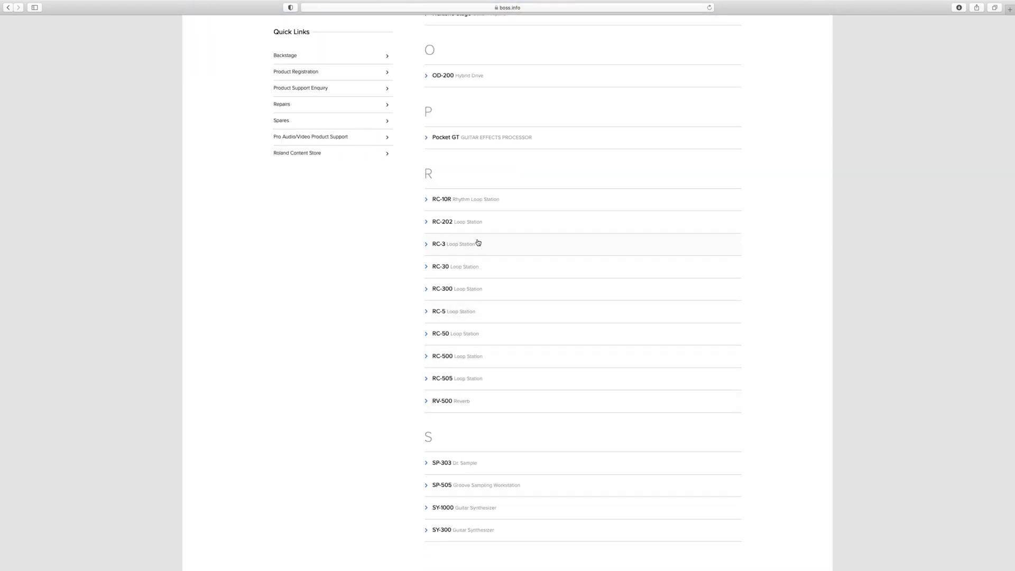
pyautogui.moveTo(445, 357)
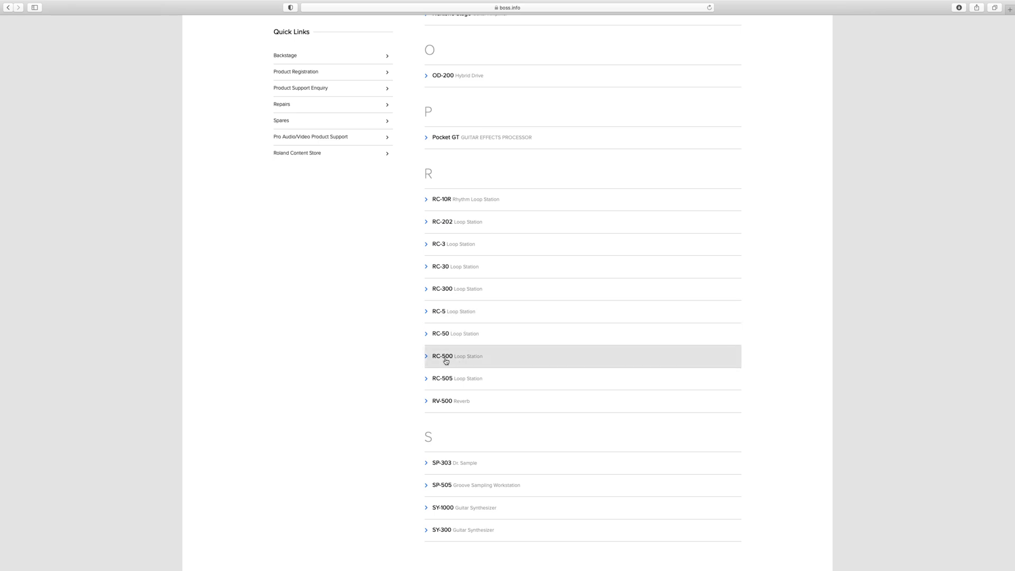
pyautogui.click(443, 356)
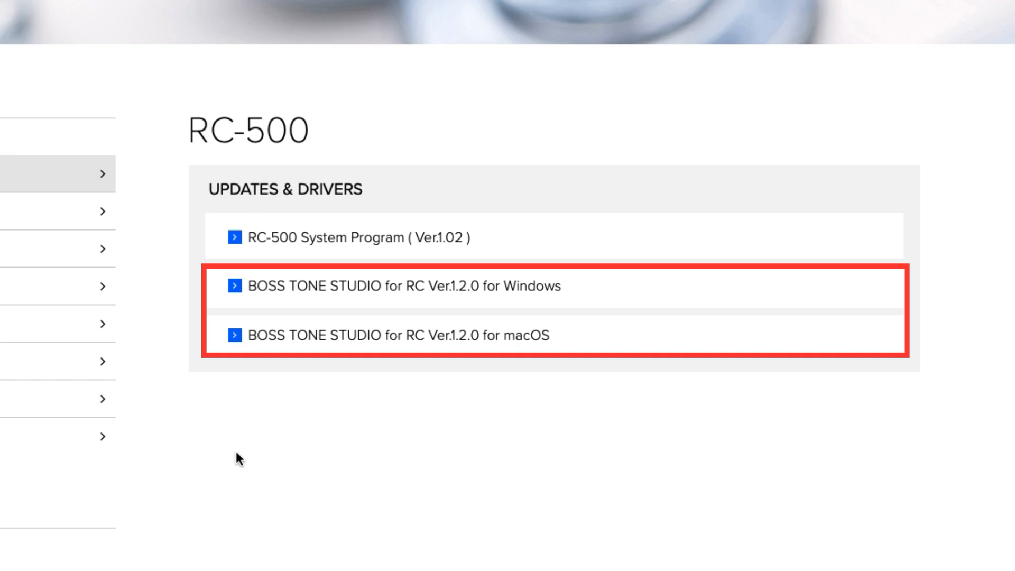
pyautogui.moveTo(297, 245)
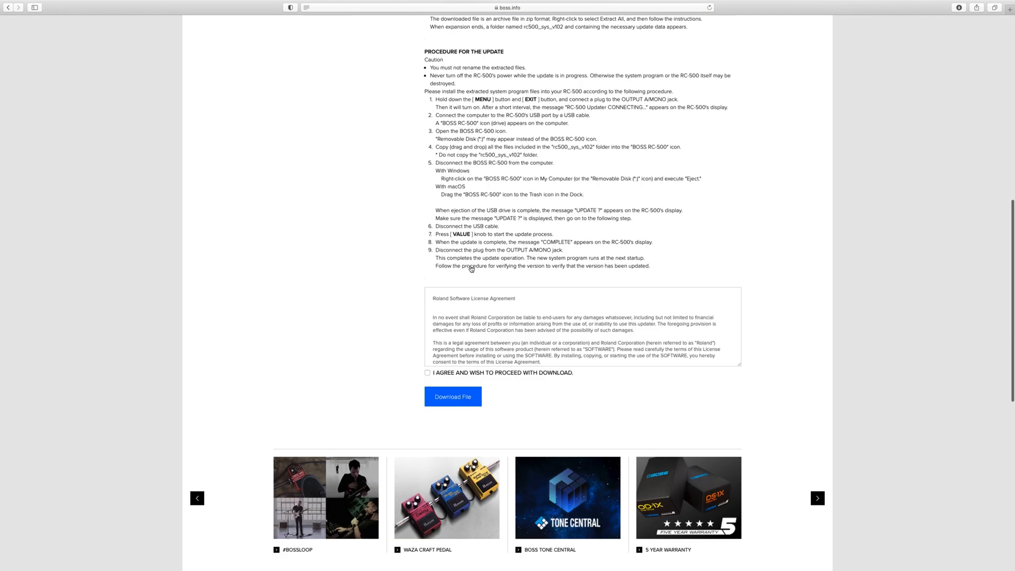
# - Accept the licence terms and download the RC-500 System Program update
pyautogui.click(427, 372)
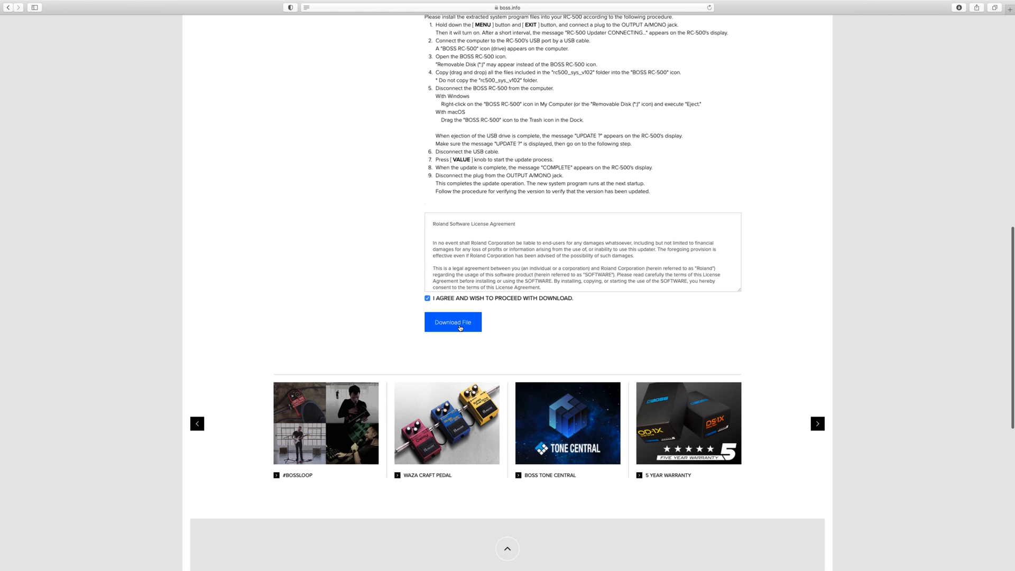
pyautogui.click(453, 322)
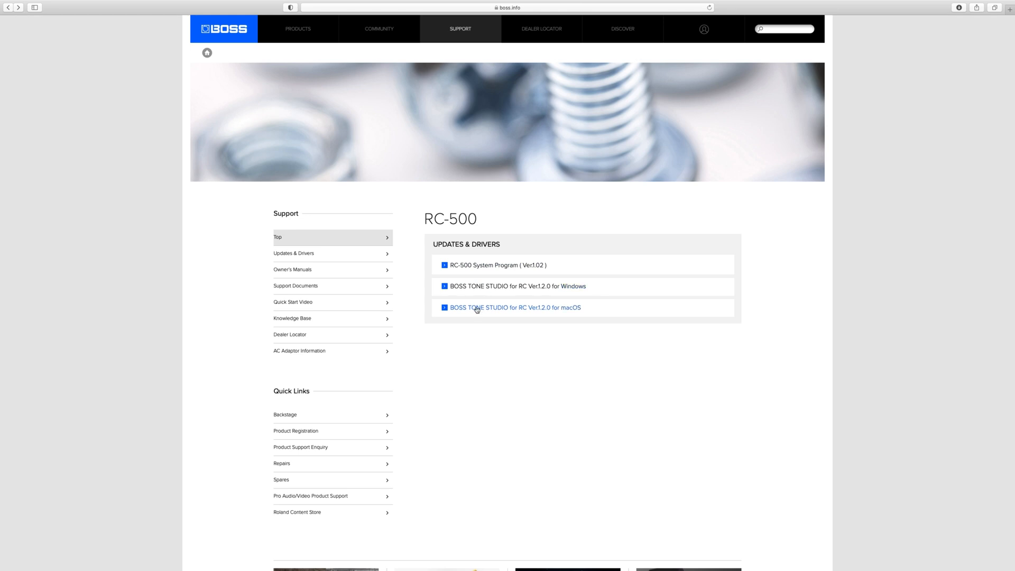
pyautogui.moveTo(538, 312)
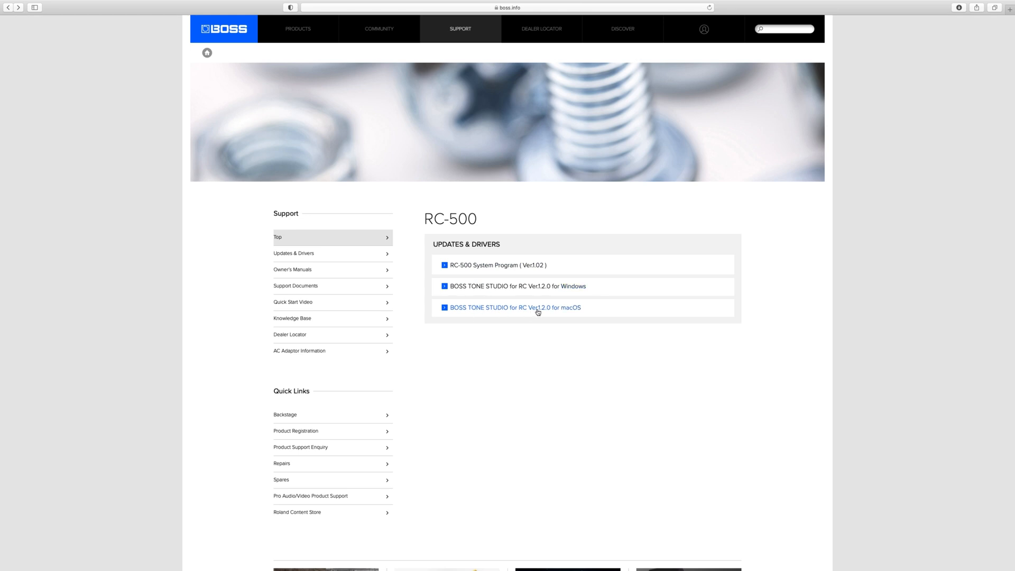
# - Accept the licence and download BOSS TONE STUDIO for RC for macOS
pyautogui.click(515, 307)
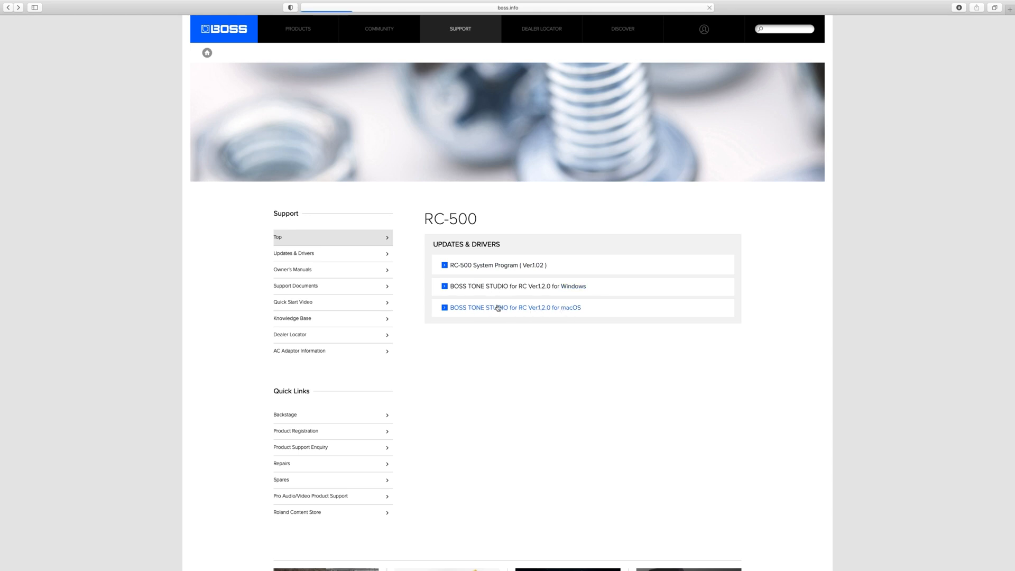
pyautogui.click(515, 307)
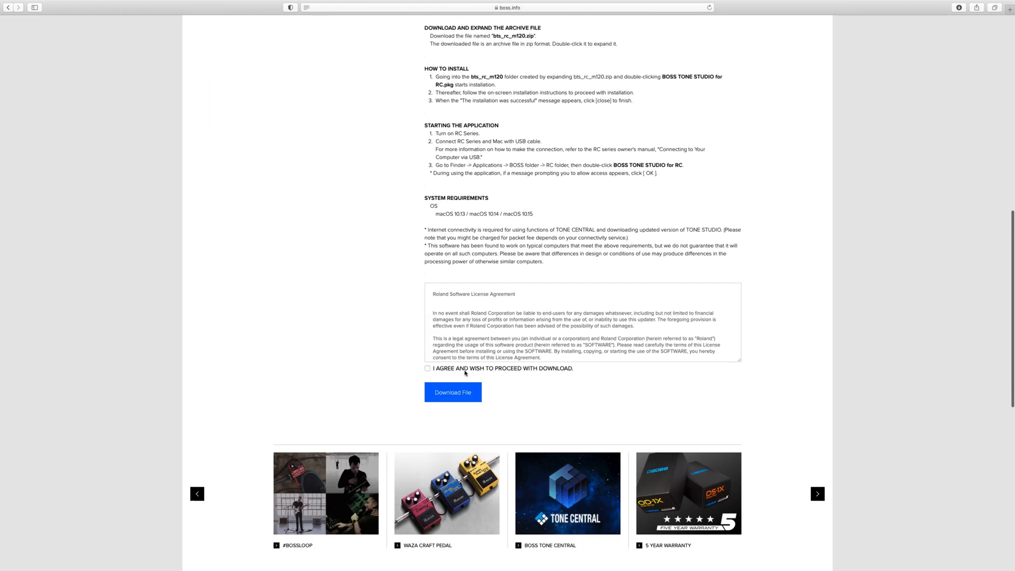
pyautogui.click(427, 368)
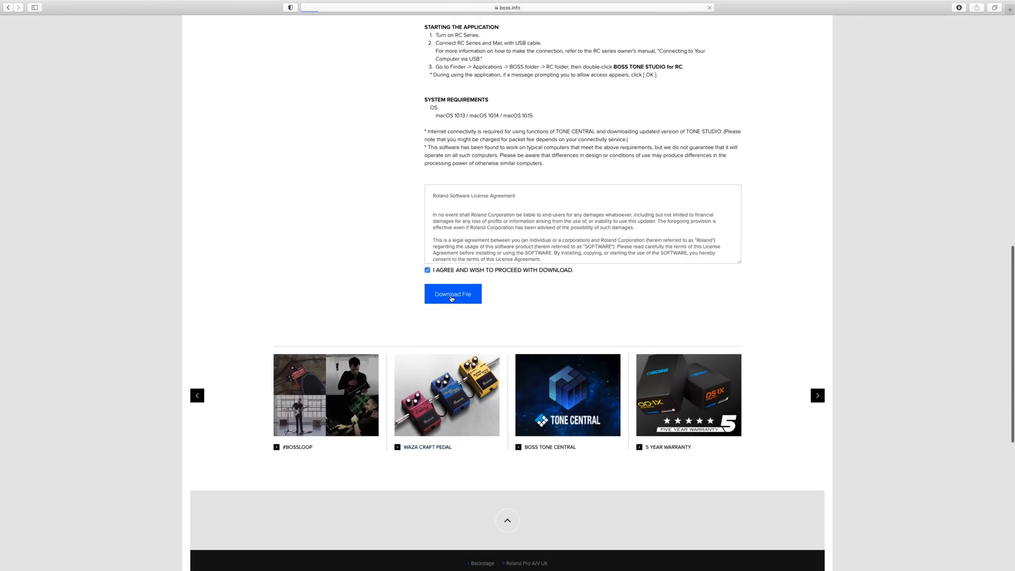
pyautogui.click(453, 293)
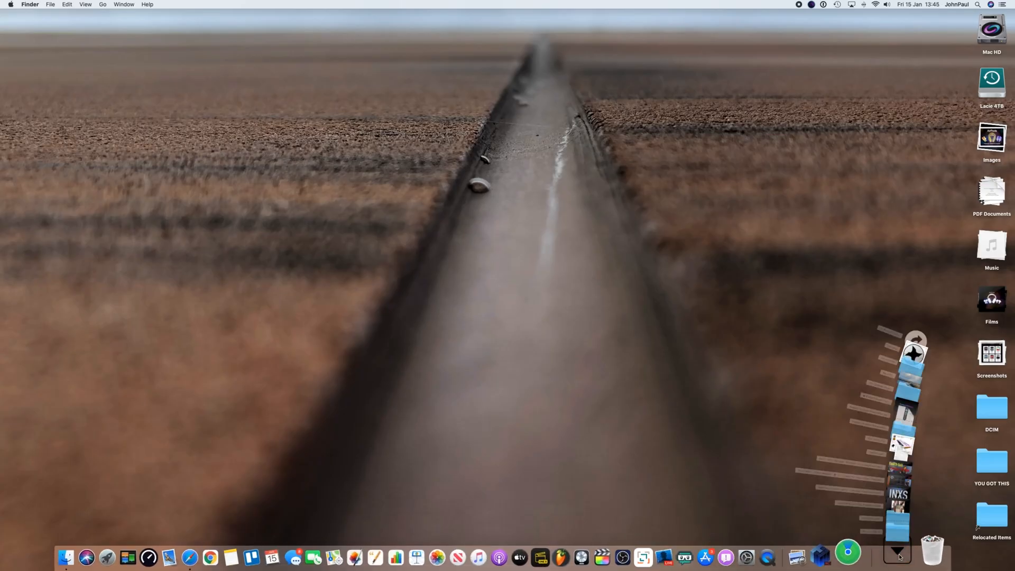
# - Show the extracted rc500_sys_v102 folder with rc500rom.bin beside the BOSS RC-500 drive
pyautogui.click(898, 553)
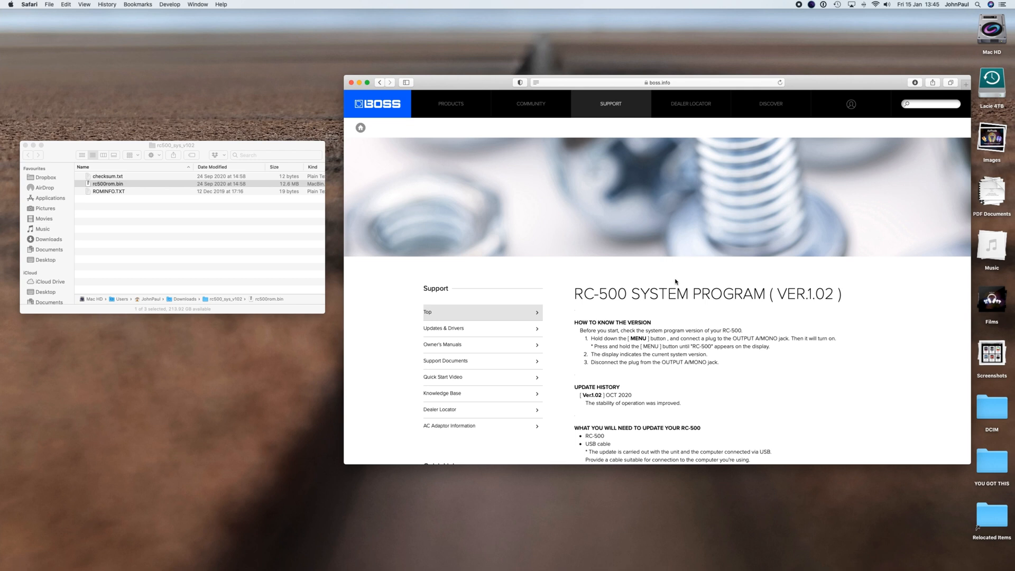
pyautogui.scroll(-3)
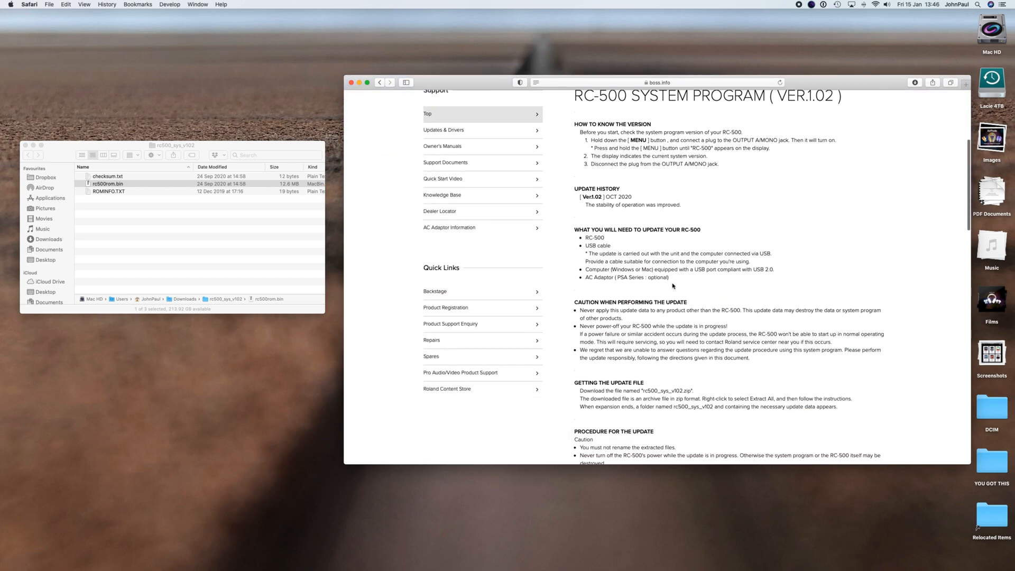
pyautogui.scroll(-3)
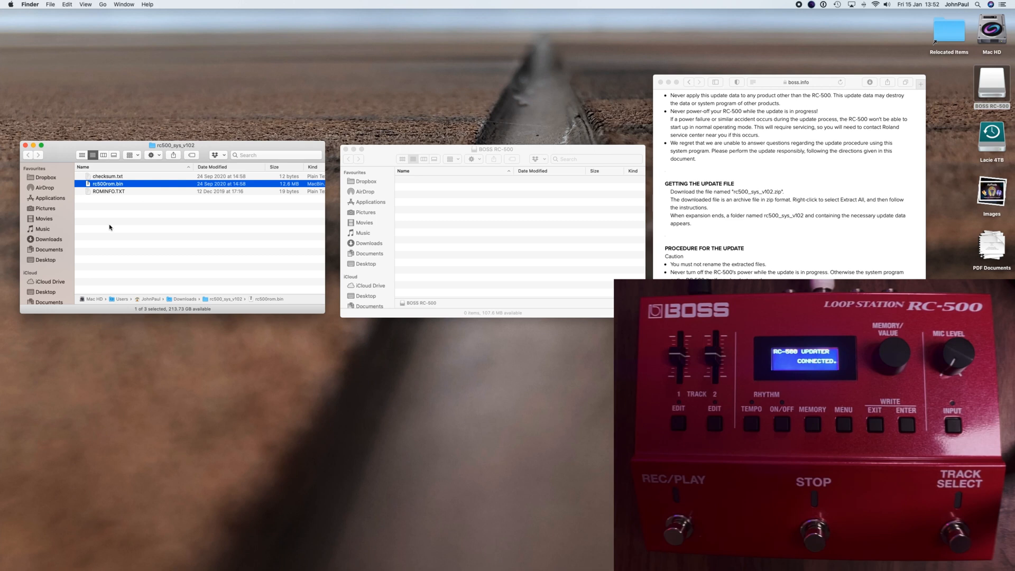
# - Select all three rc500_sys_v102 update files and copy them toward the BOSS RC-500 drive
pyautogui.click(107, 177)
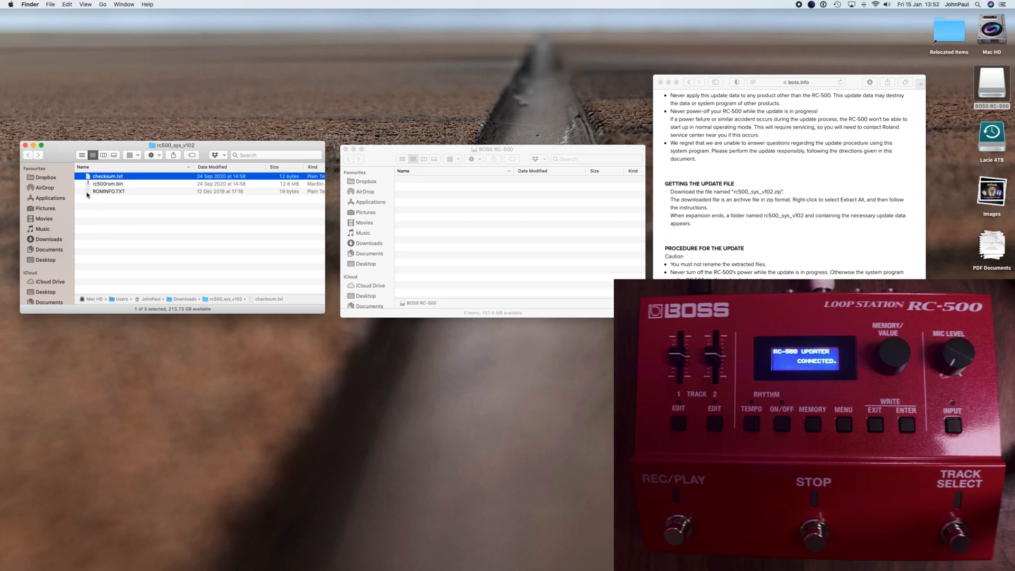
pyautogui.press('cmd+a')
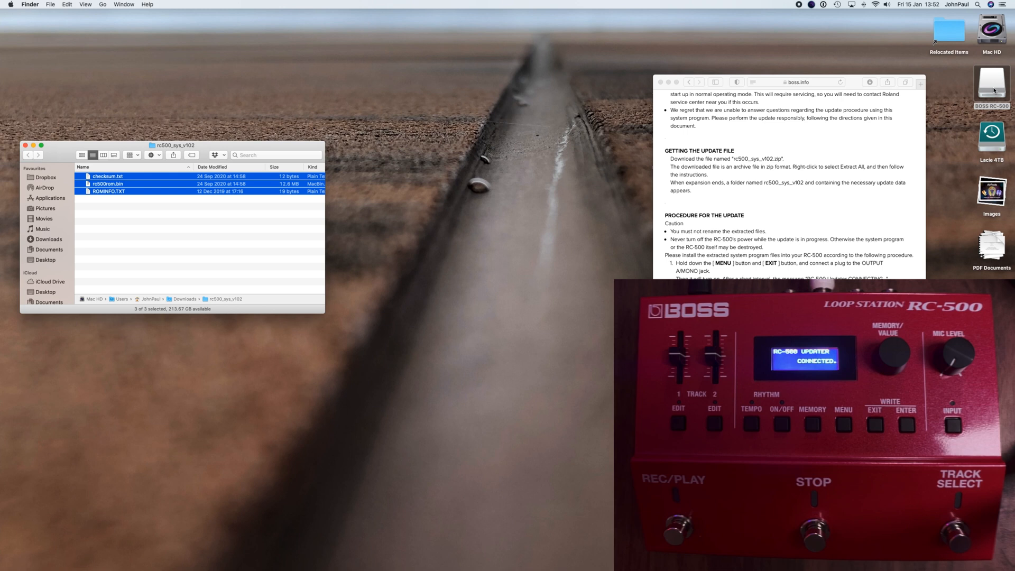
pyautogui.rightClick(991, 85)
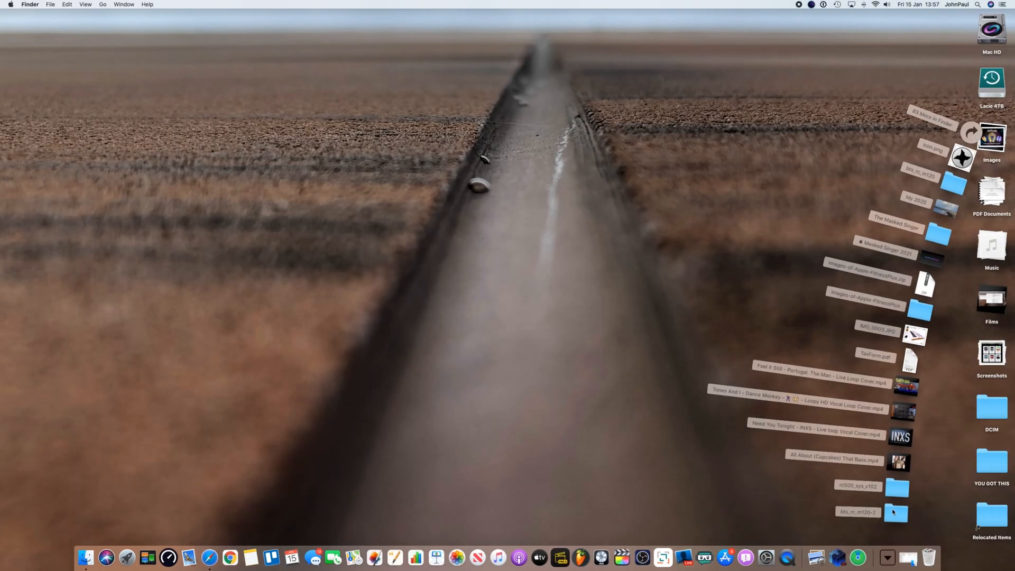
# - Launch the BOSS TONE STUDIO for RC installer from the bts_rc_mf120-2 folder
pyautogui.doubleClick(896, 512)
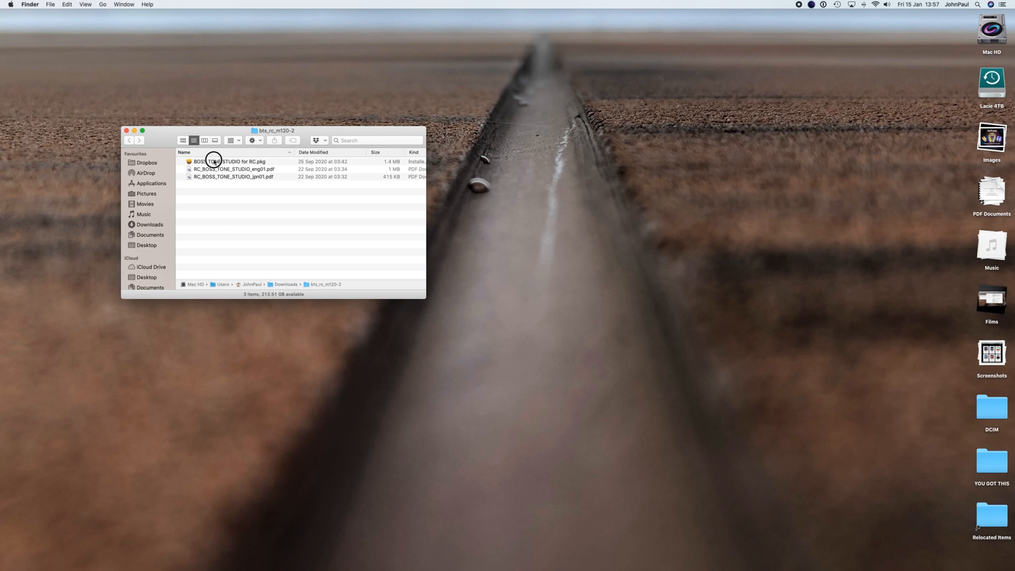
pyautogui.click(230, 161)
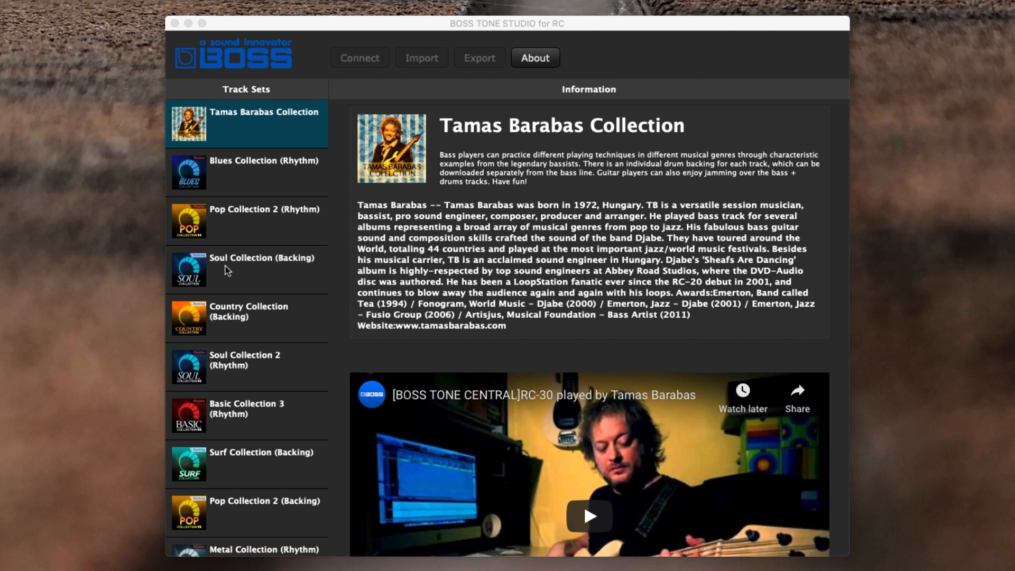
# - Connect the editor to the RC-500 pedal
pyautogui.scroll(-3)
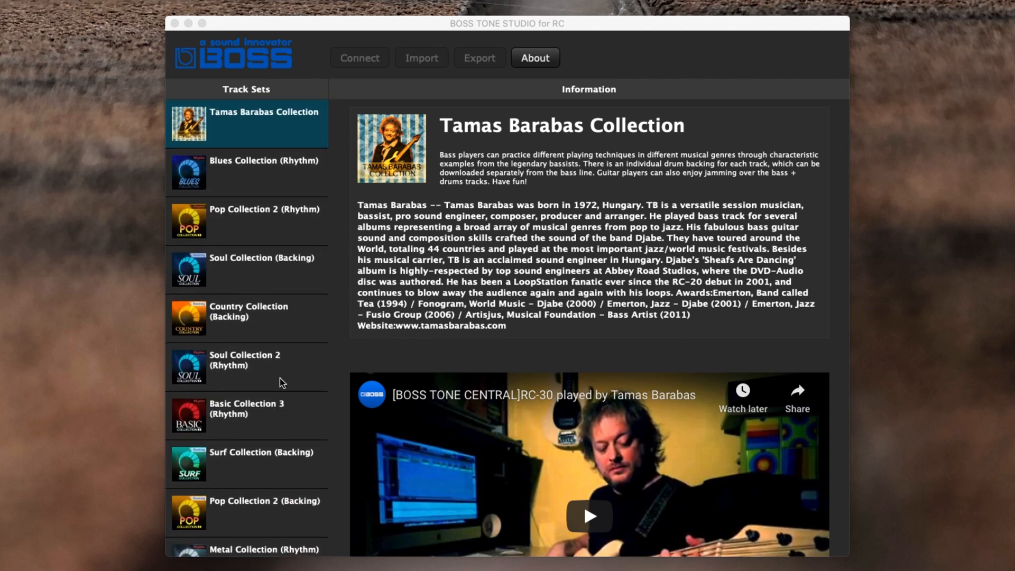
pyautogui.moveTo(273, 387)
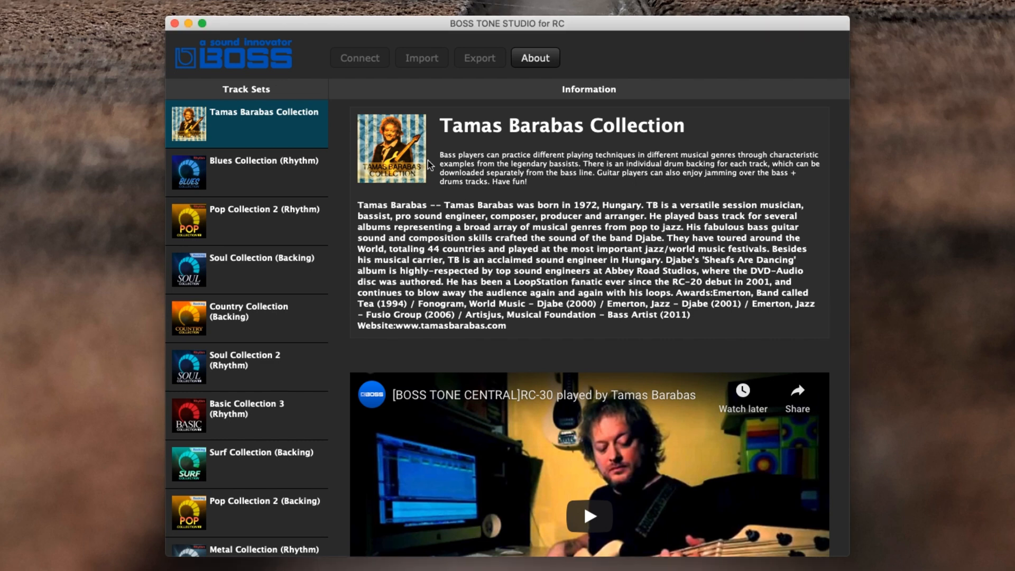
pyautogui.moveTo(405, 63)
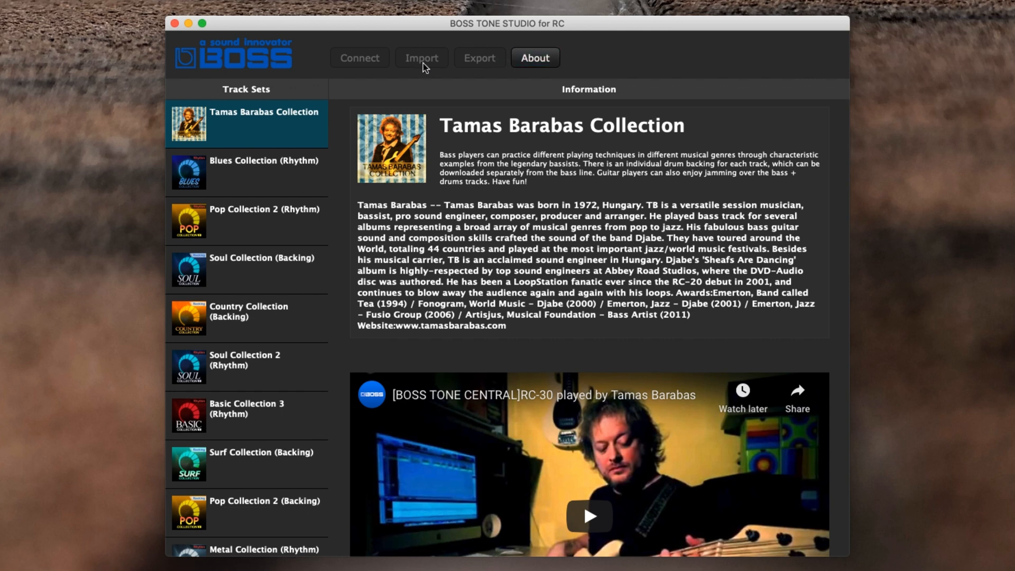
pyautogui.click(360, 57)
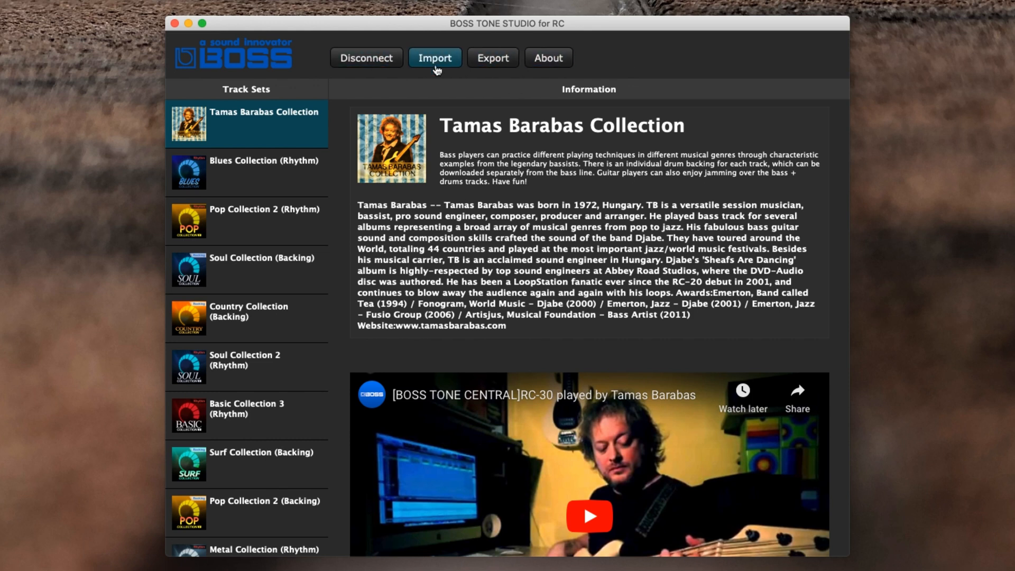
pyautogui.moveTo(434, 66)
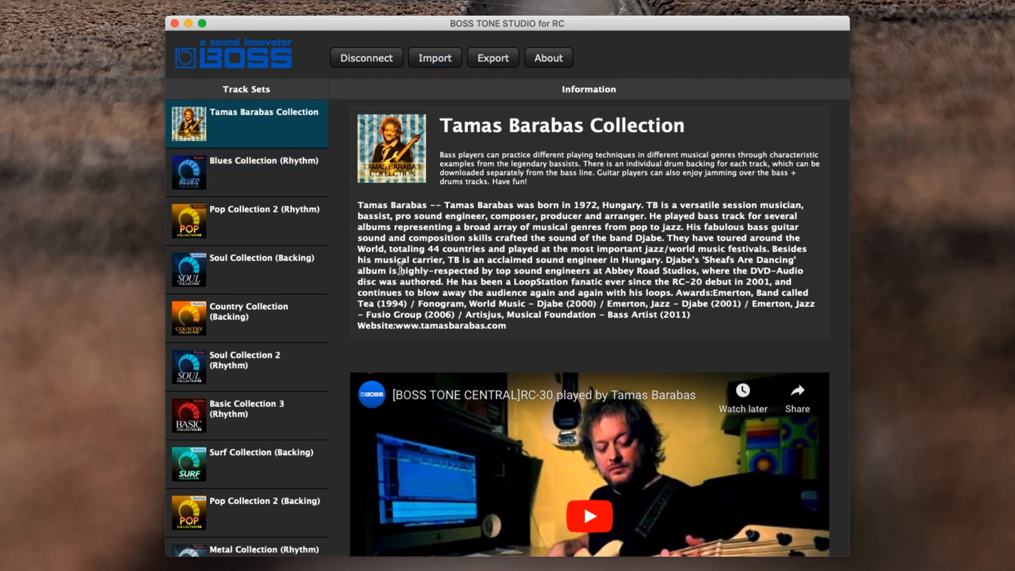
# - Show Soul Collection 2 (Rhythm) and choose Soul06 (BPM120) for download
pyautogui.click(245, 365)
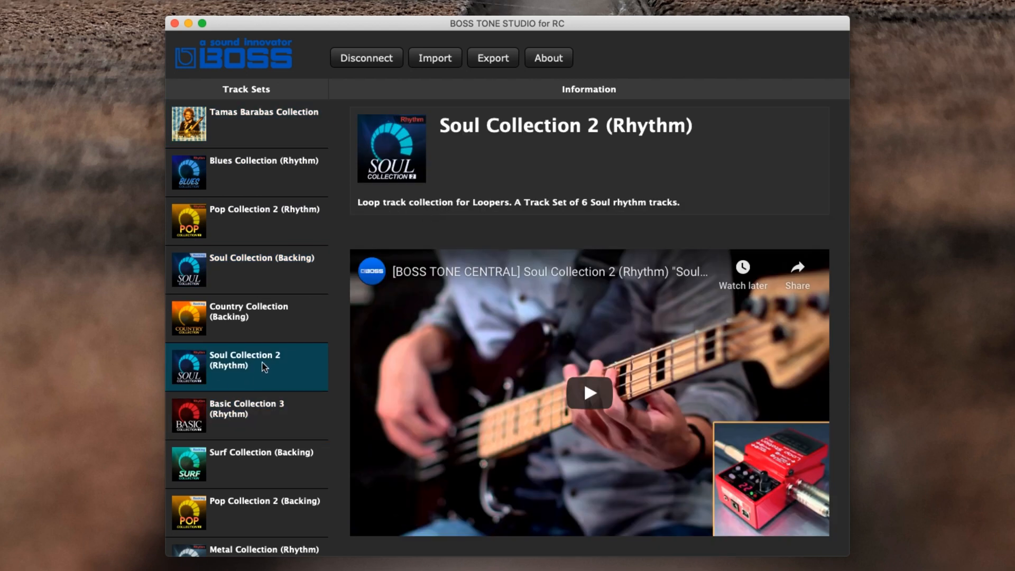
pyautogui.moveTo(460, 193)
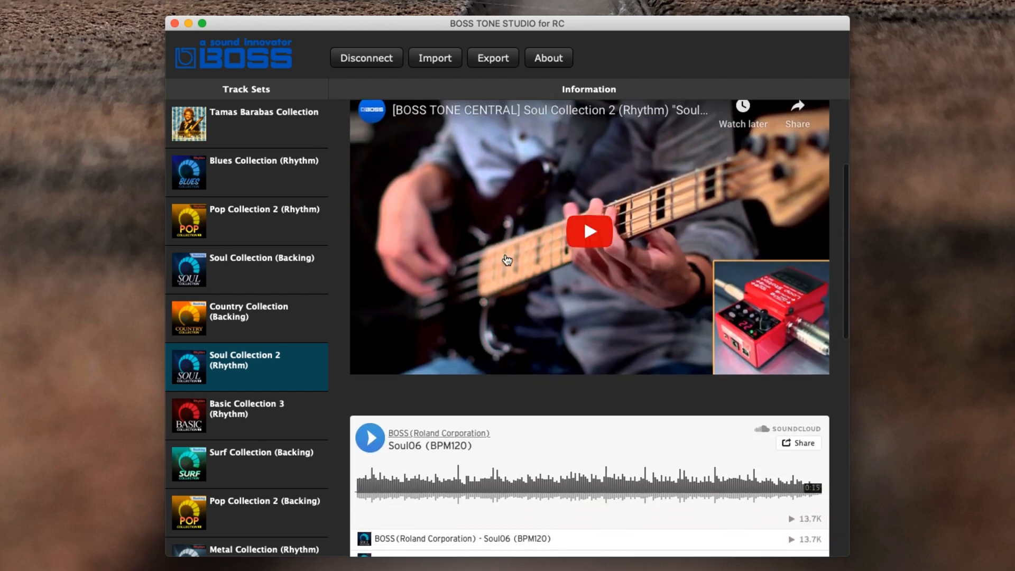
pyautogui.scroll(-3)
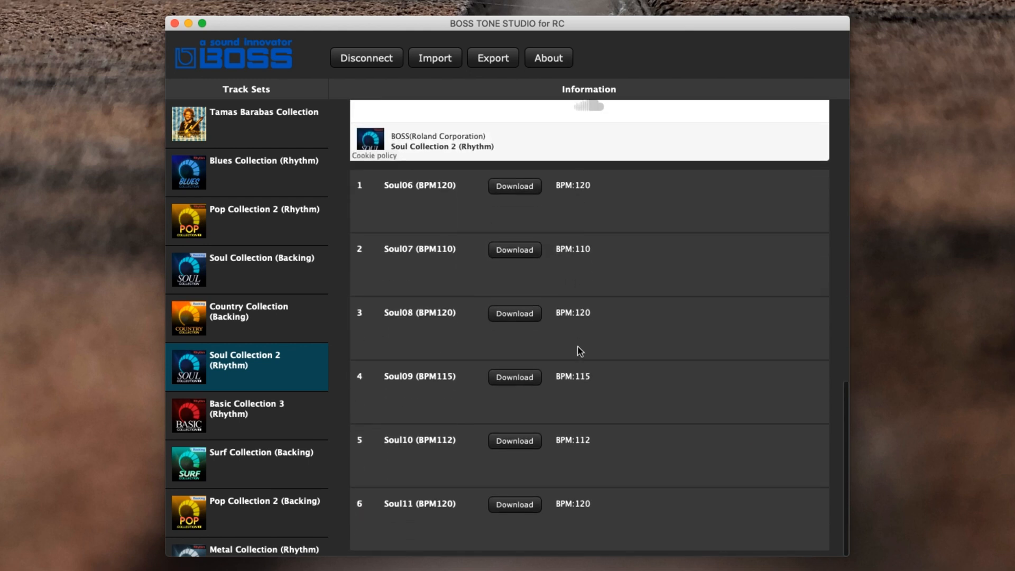
pyautogui.click(514, 186)
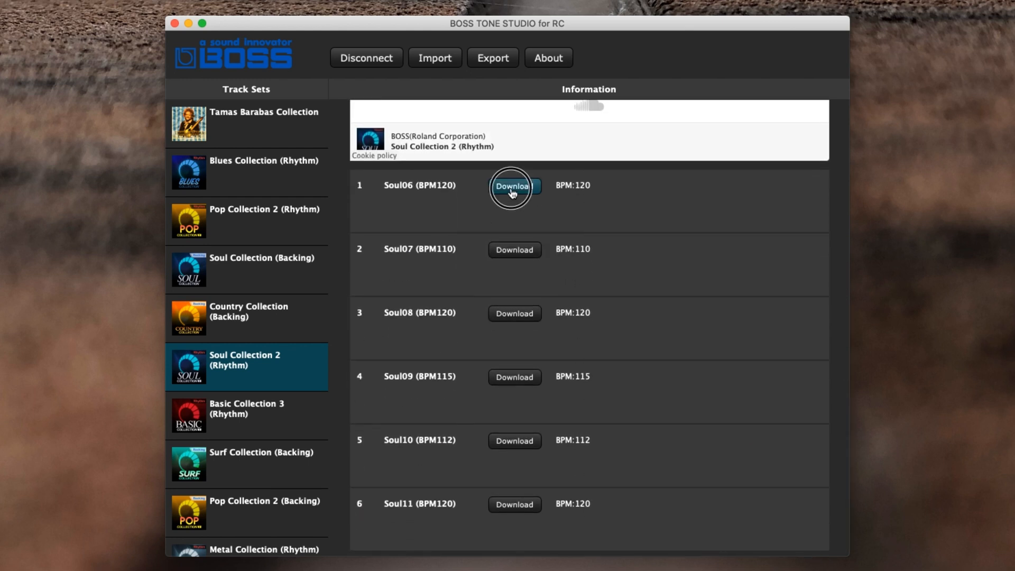
# - Download Soul06 (BPM120) into Memory 2, Track 1 after trying Memory 10
pyautogui.click(514, 186)
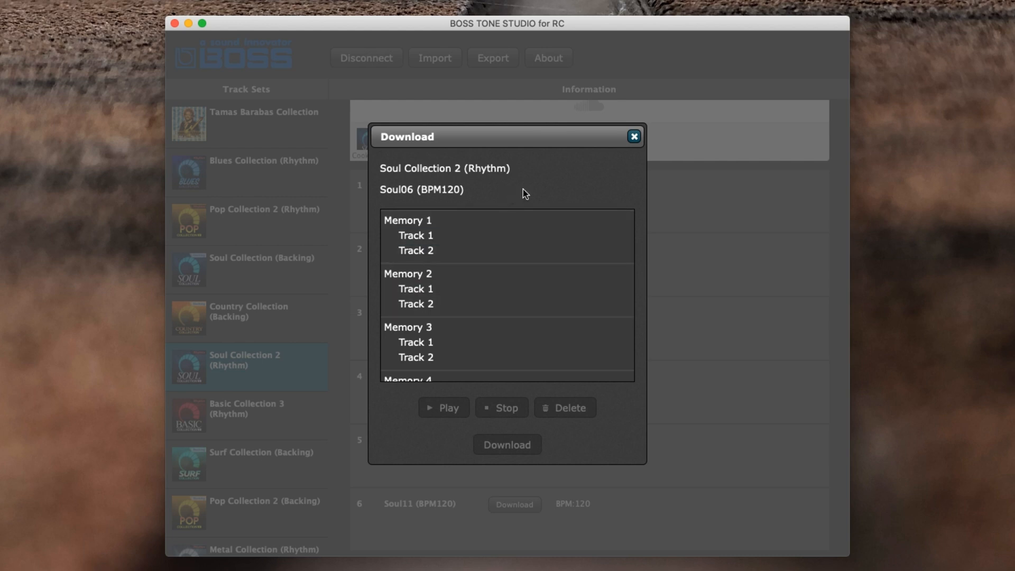
pyautogui.scroll(-3)
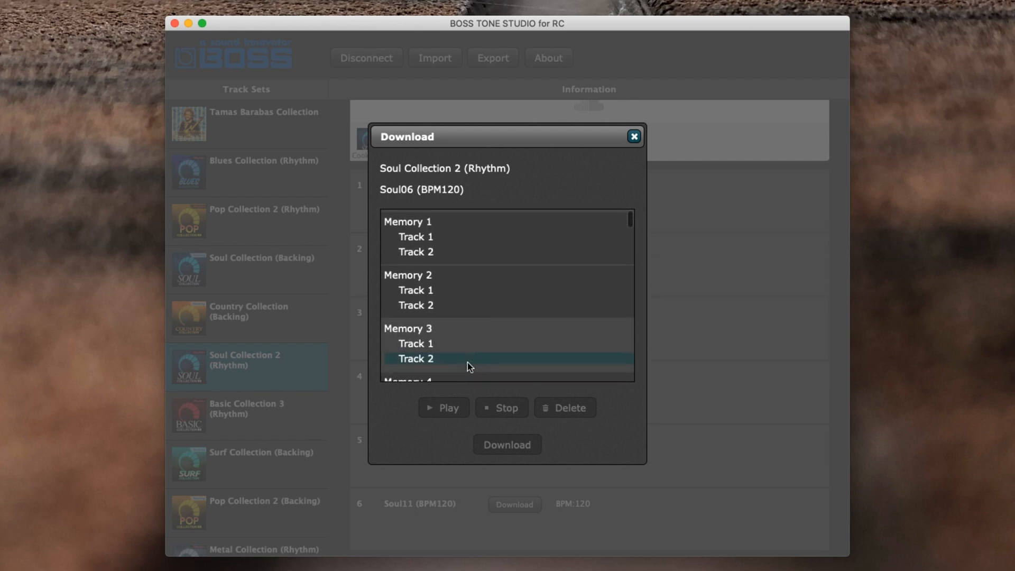
pyautogui.scroll(-3)
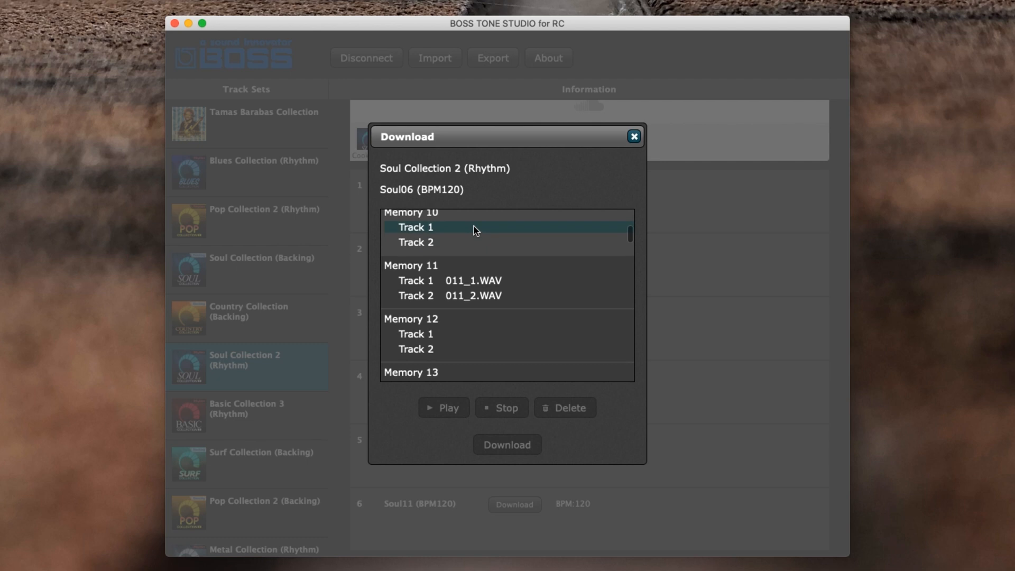
pyautogui.click(474, 295)
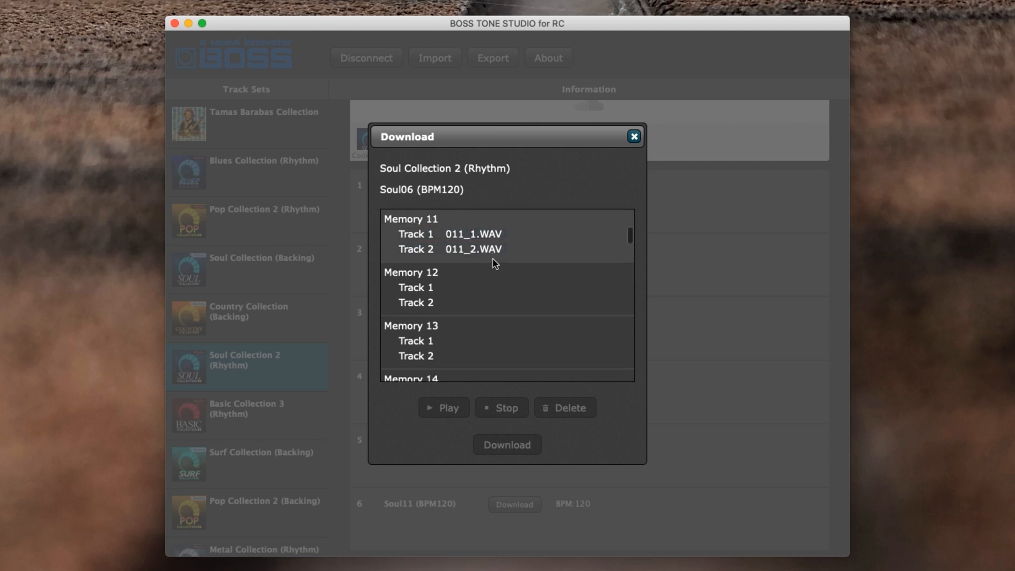
pyautogui.scroll(-3)
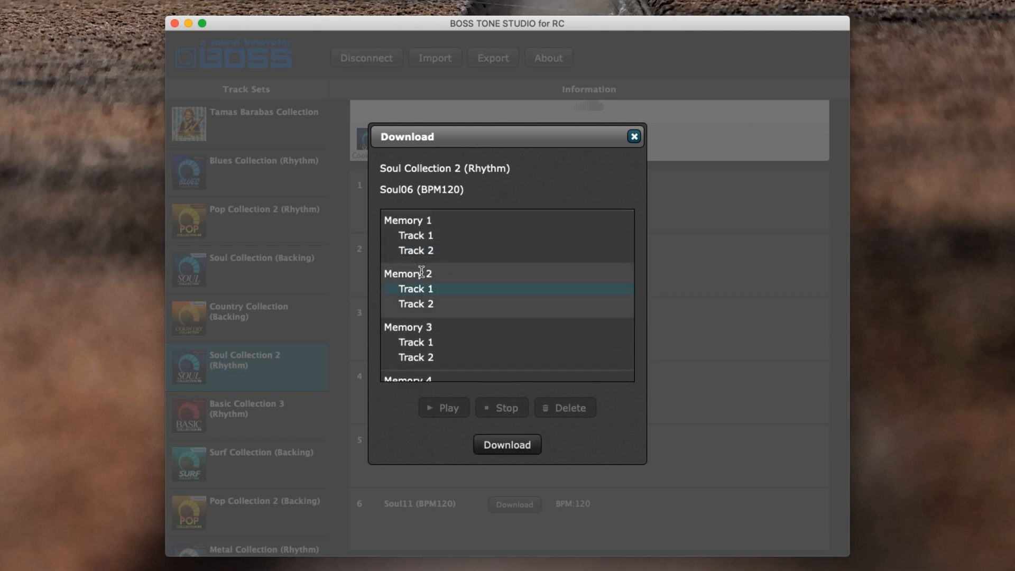
pyautogui.click(507, 445)
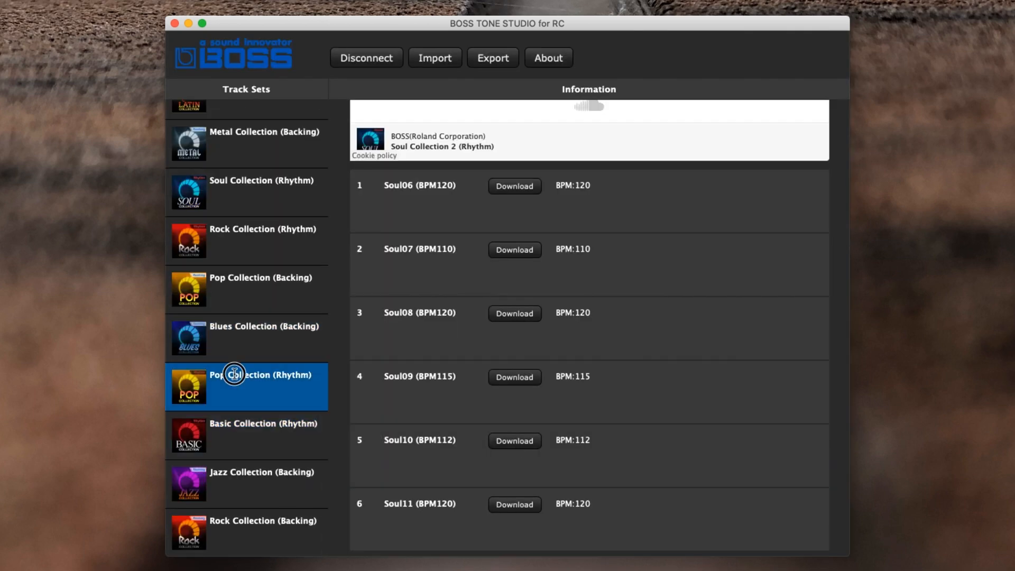
# - Choose Pop03 (BPM96) from Pop Collection (Rhythm) for download
pyautogui.click(245, 382)
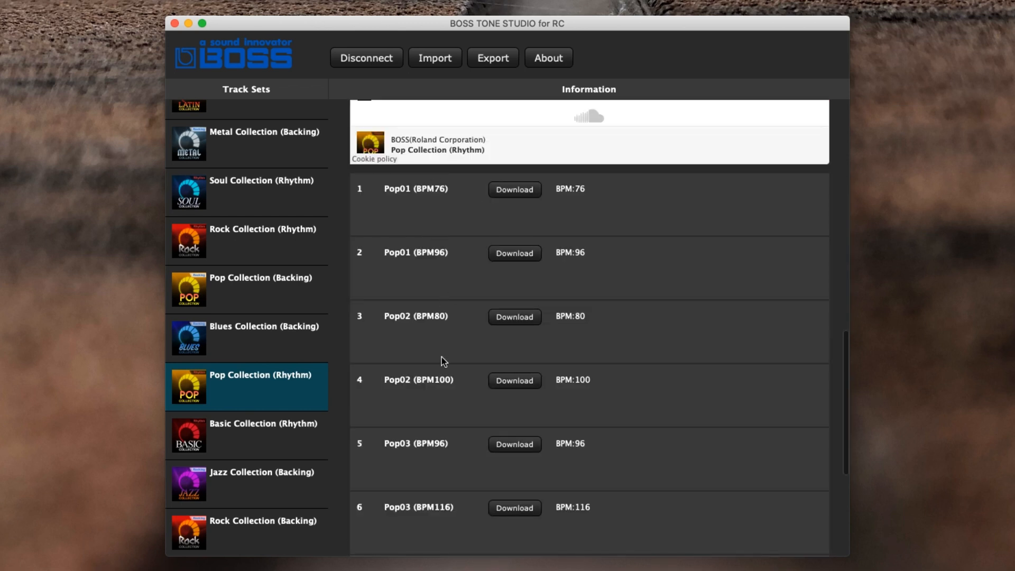
pyautogui.scroll(-3)
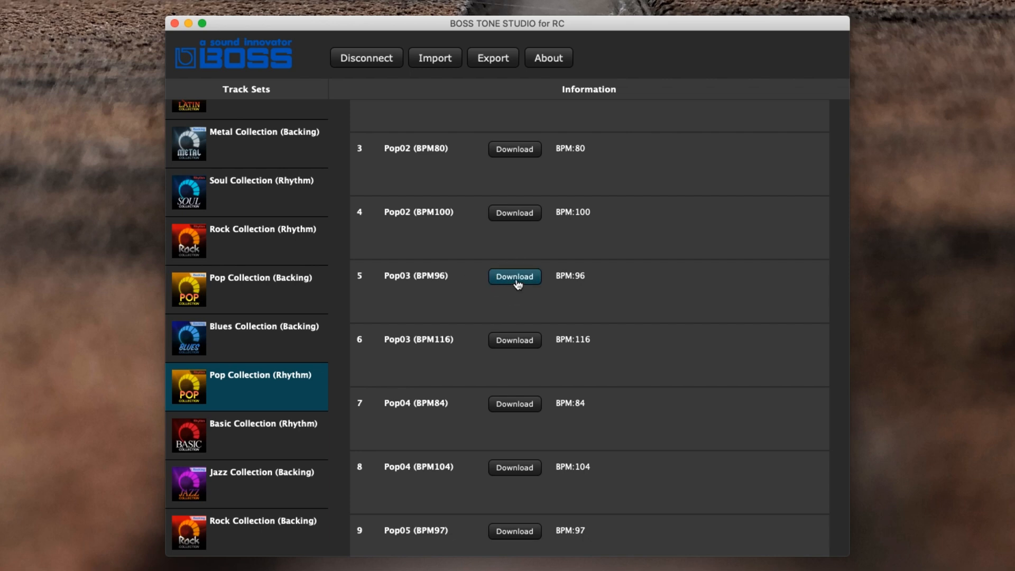
pyautogui.click(514, 276)
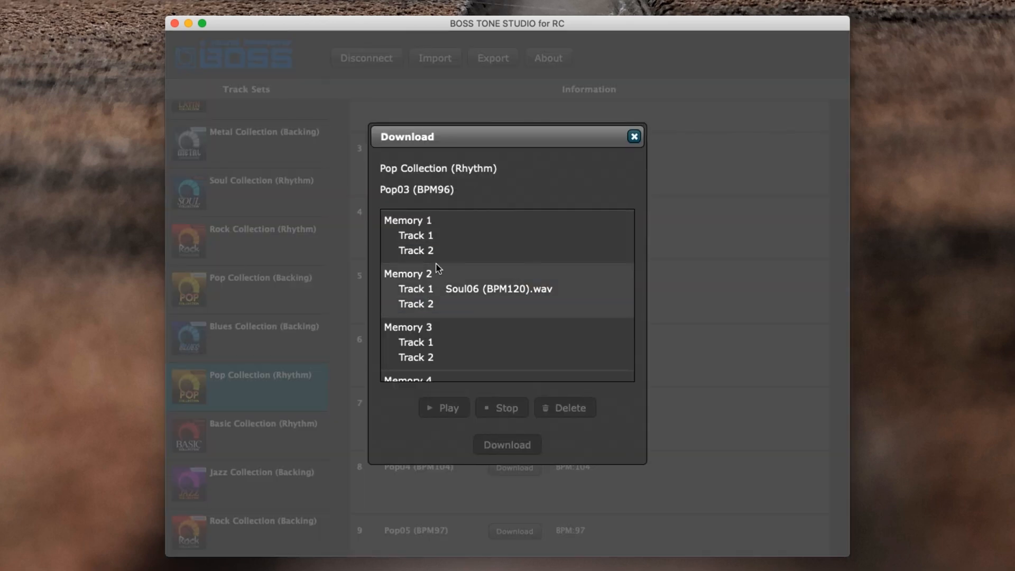
# - Download Pop03 into Memory 3, Track 1, leaving Soul06 in Memory 2
pyautogui.click(498, 288)
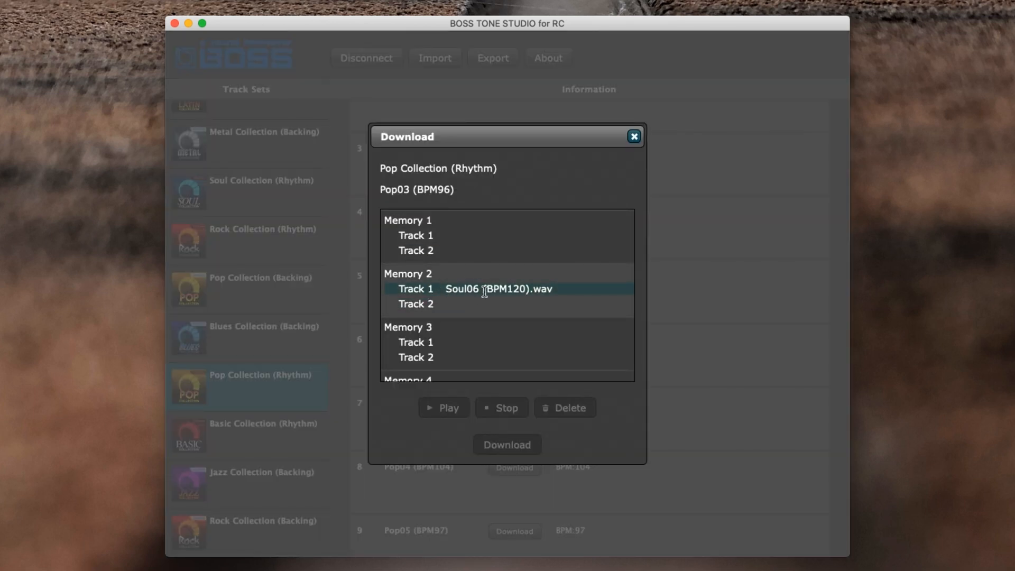
pyautogui.click(416, 342)
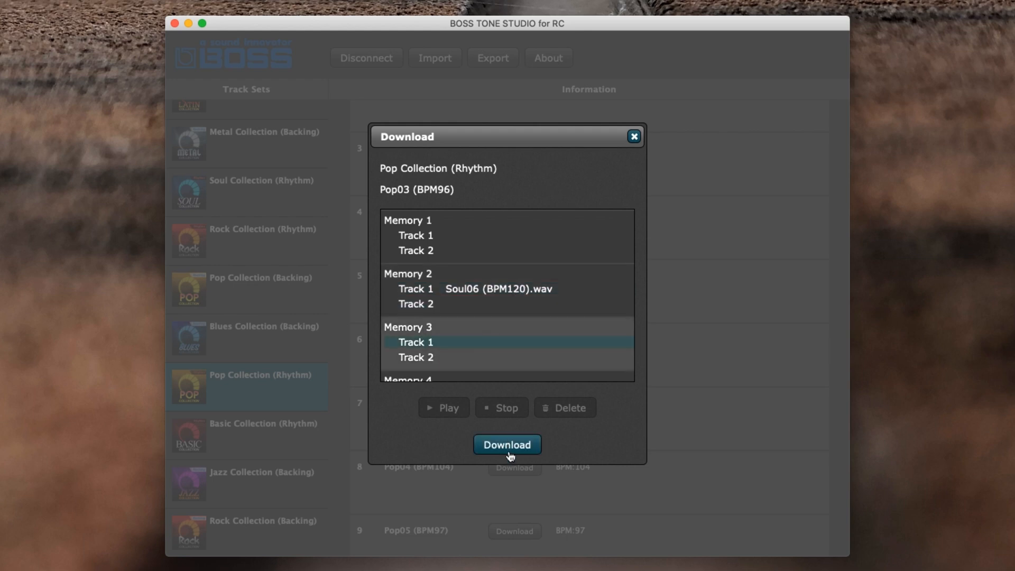
pyautogui.click(507, 445)
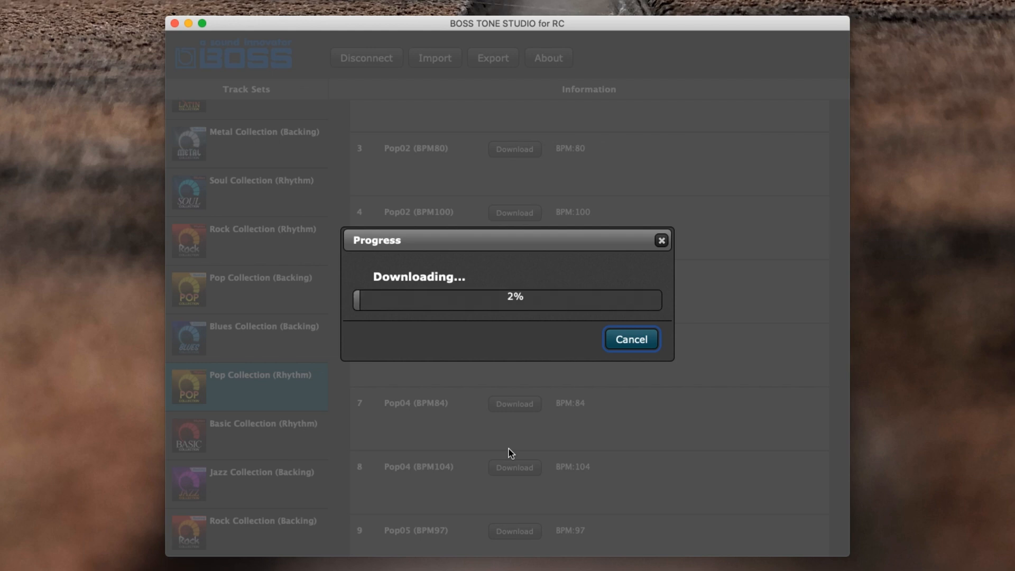
pyautogui.click(629, 338)
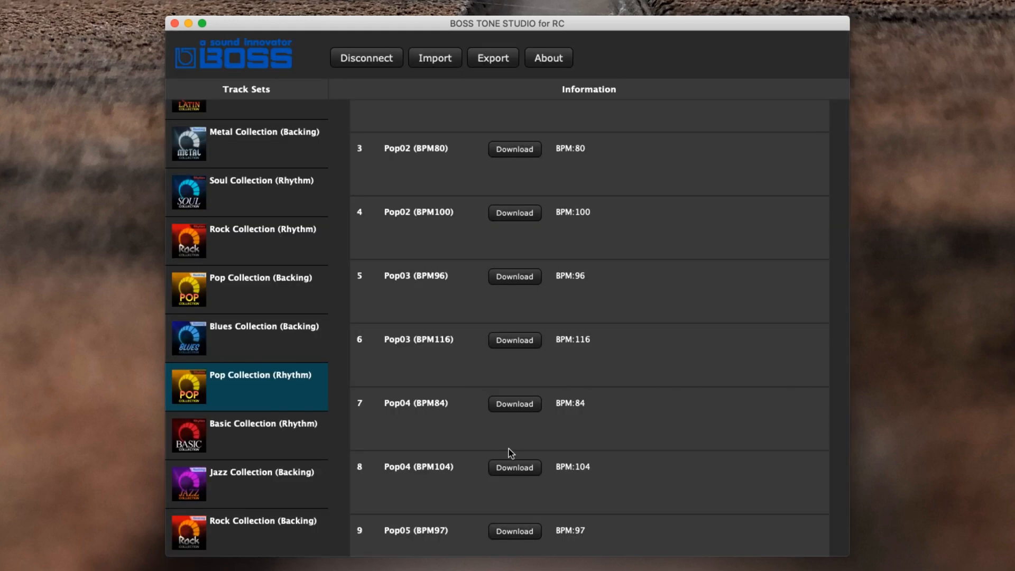
pyautogui.click(491, 57)
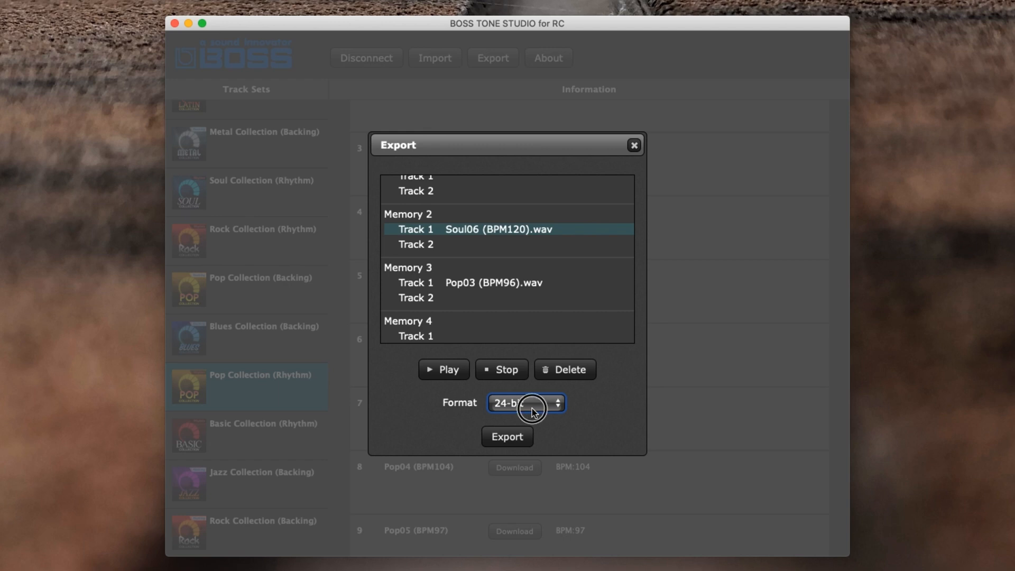
pyautogui.click(526, 403)
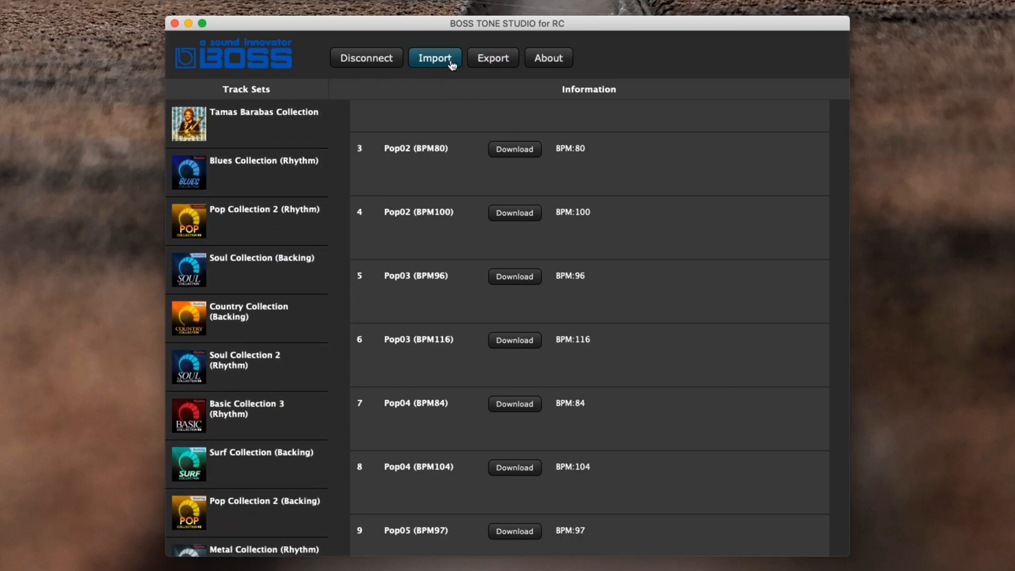
# - Locate Memory 11 in the export list and preview its Track 2 loop
pyautogui.click(492, 57)
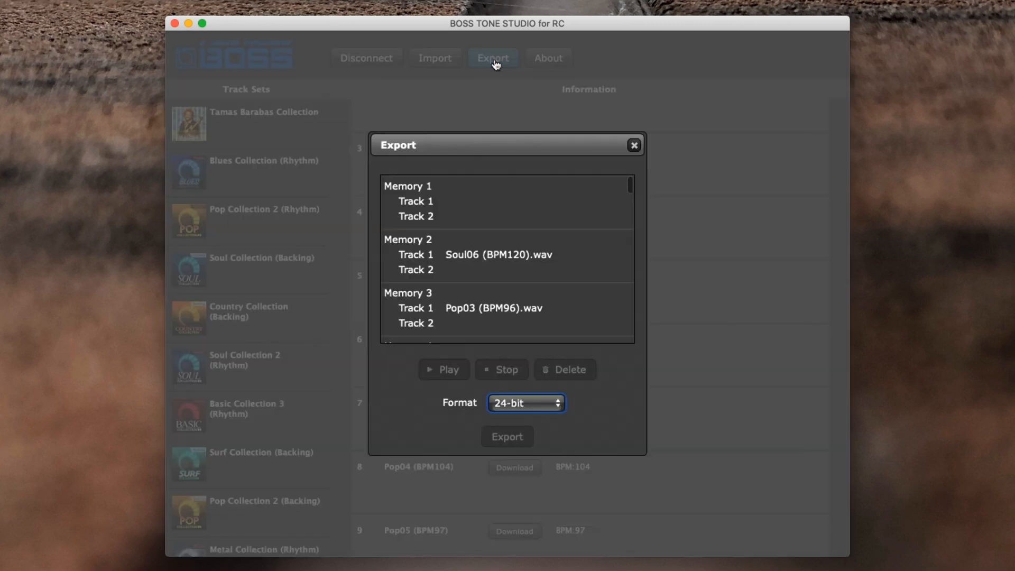
pyautogui.scroll(-3)
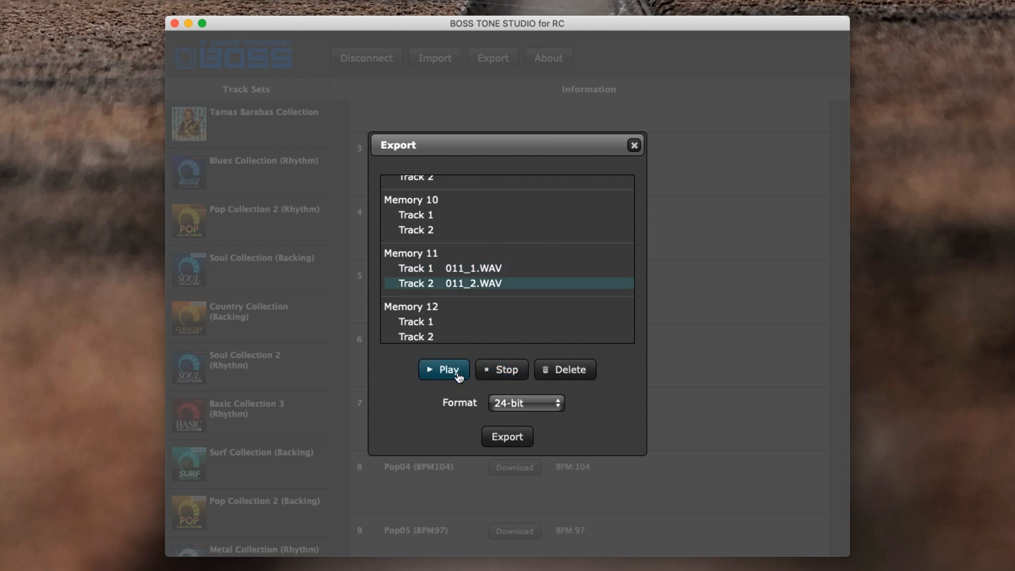
pyautogui.click(502, 369)
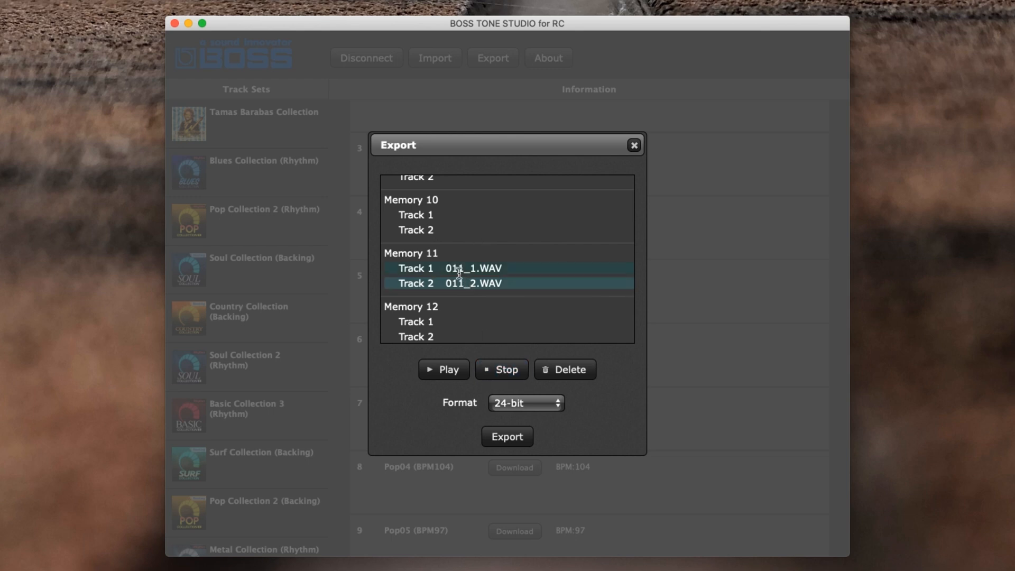
# - Export the Memory 11, Track 1 loop as a 24-bit WAV file
pyautogui.click(525, 402)
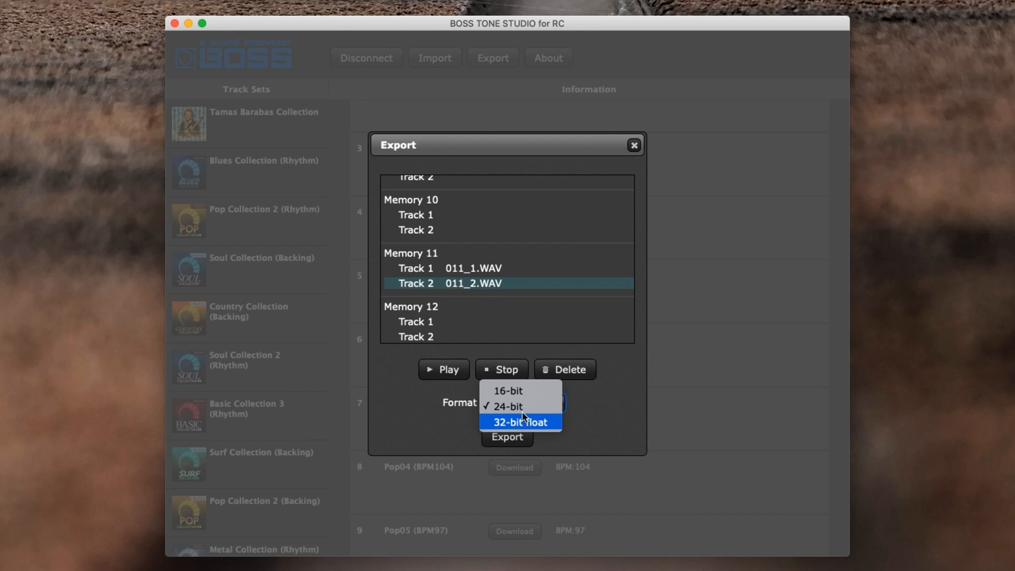
pyautogui.click(509, 406)
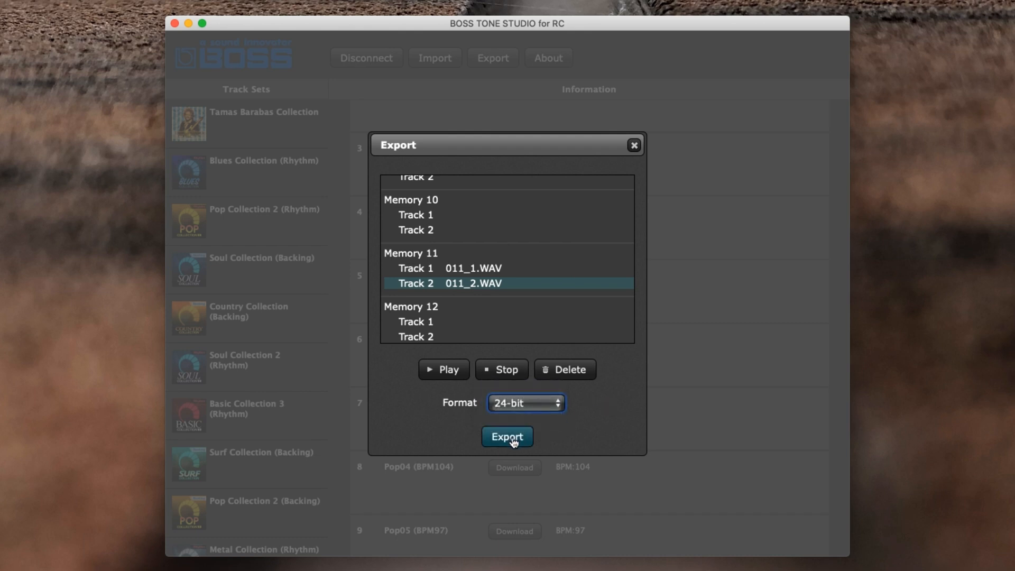
pyautogui.click(506, 437)
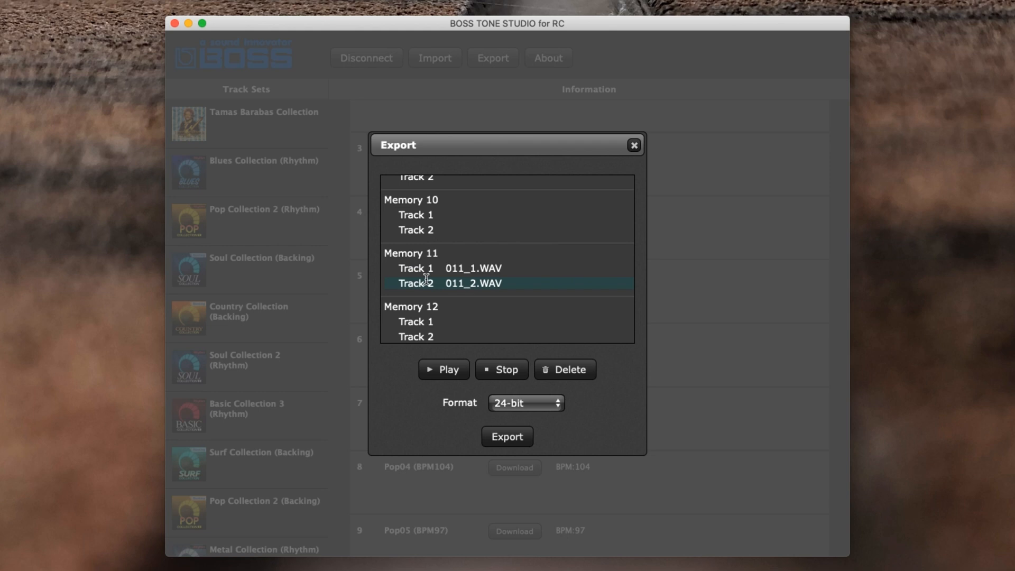
pyautogui.click(632, 145)
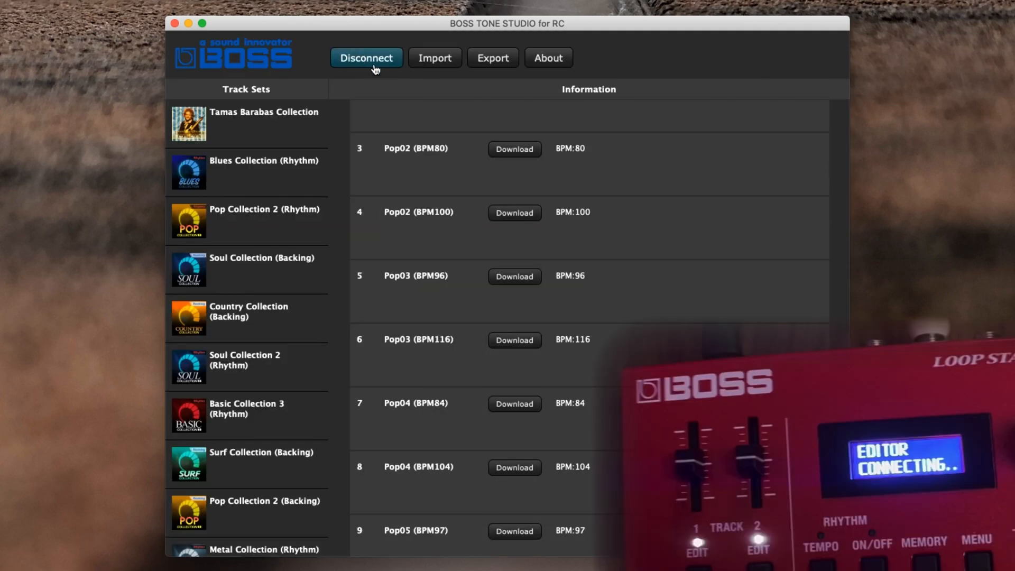
# - Disconnect the editor from the RC-500 looper and confirm the disconnect prompt
pyautogui.click(366, 57)
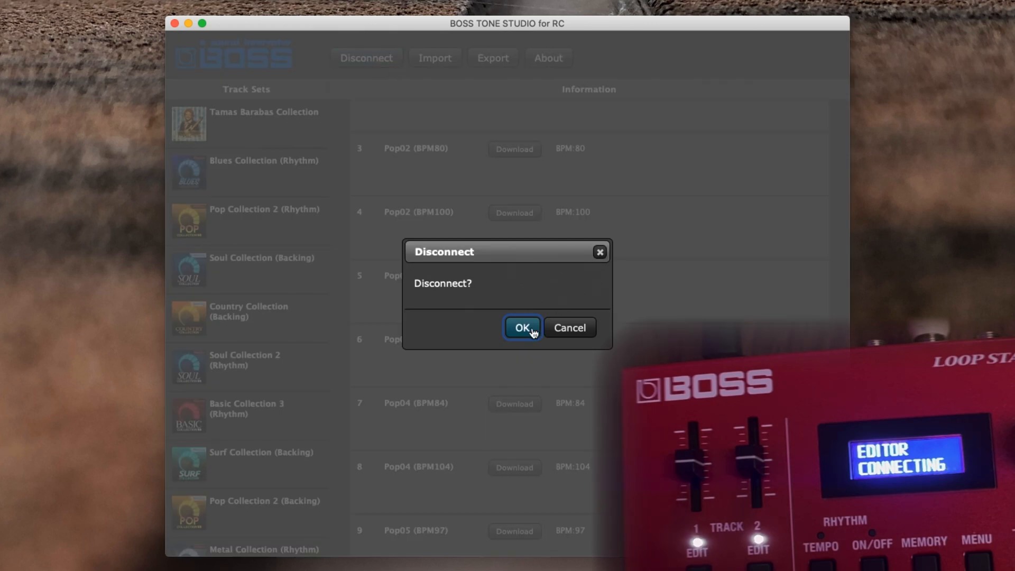
pyautogui.click(521, 328)
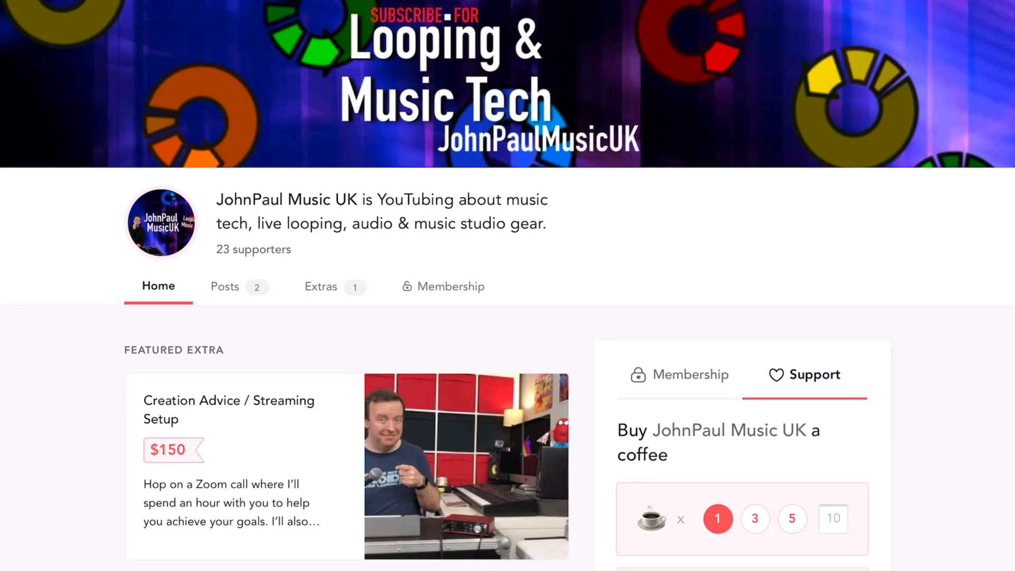
# - Scroll the Buy Me a Coffee page down to the $3 coffee support panel
pyautogui.scroll(-3)
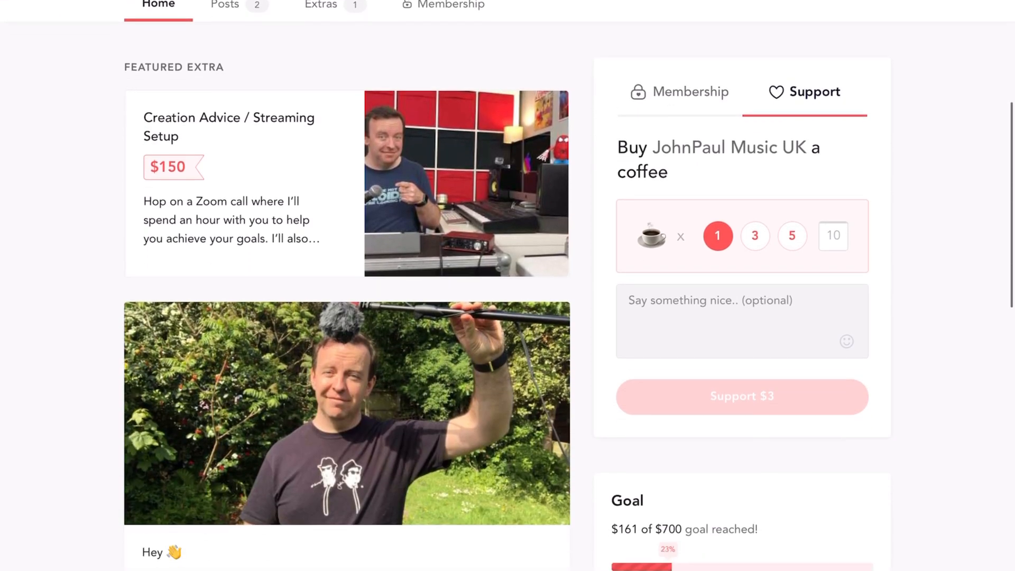